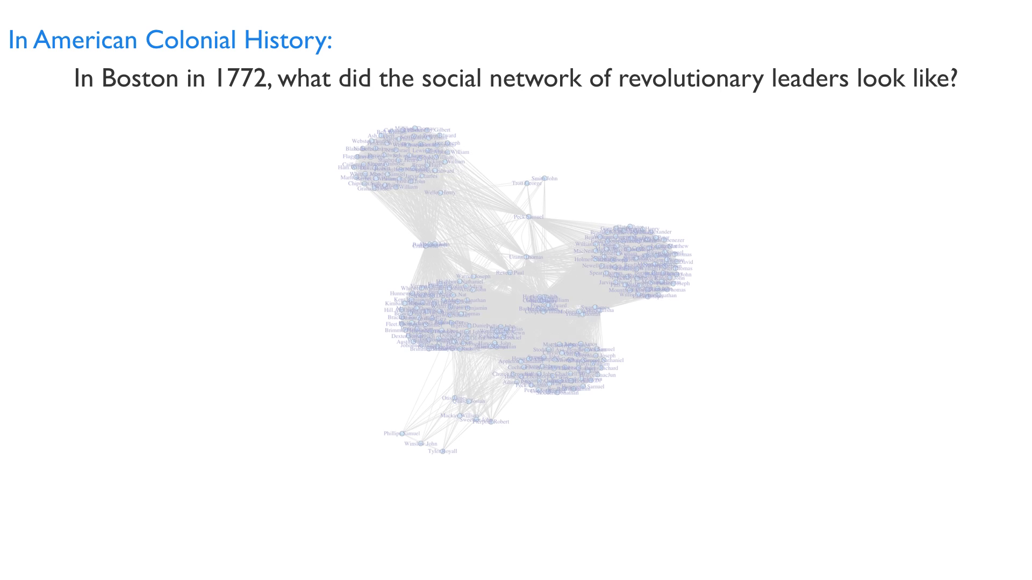
pyautogui.press('right')
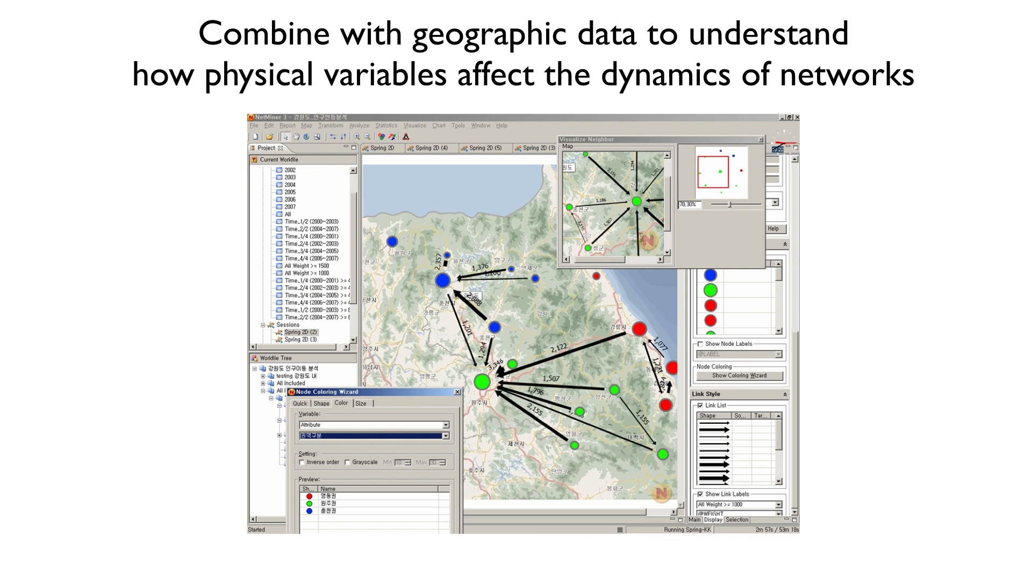
pyautogui.press('right')
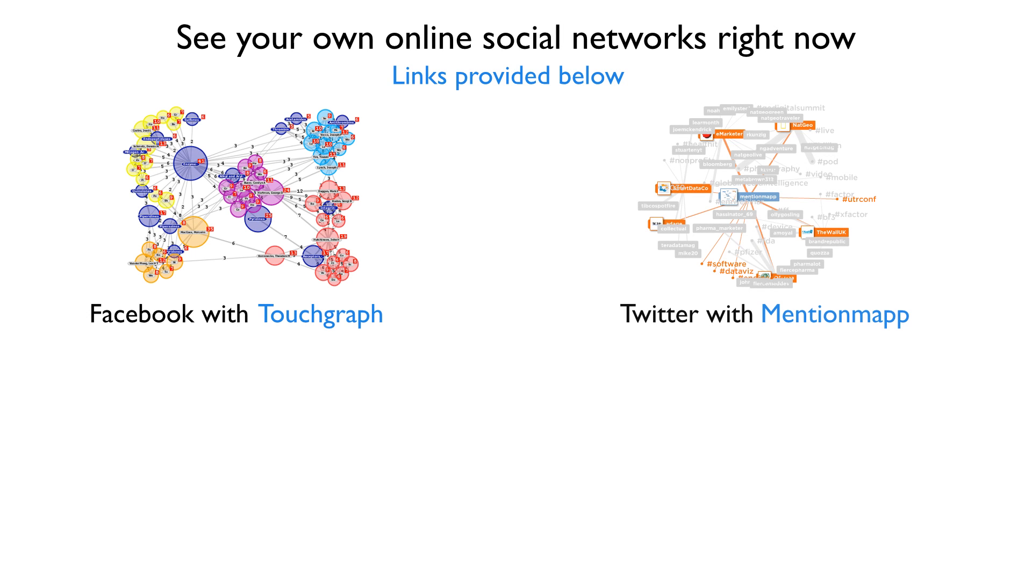